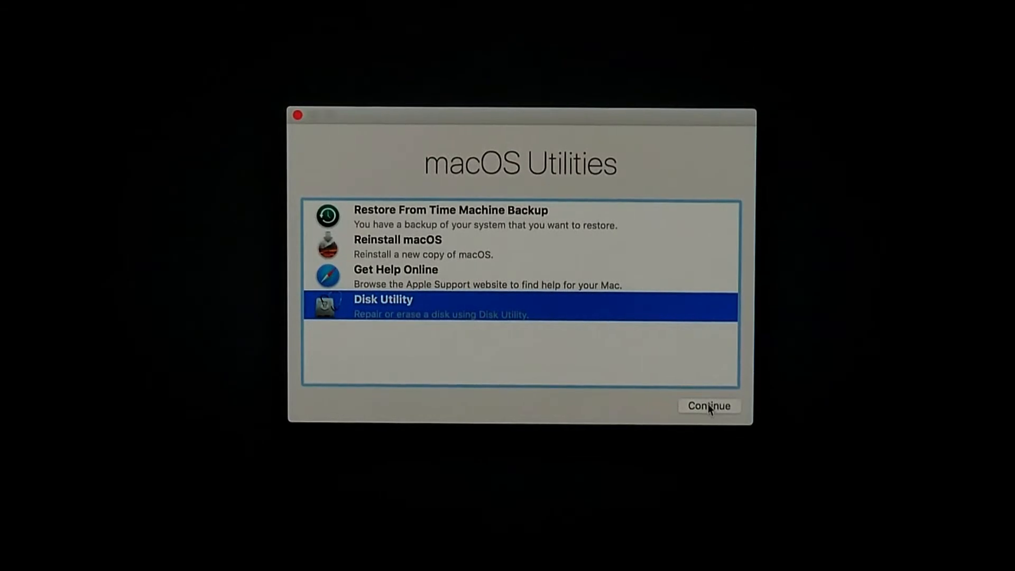
# Select Disk Utility in macOS Utilities and continue into it.
pyautogui.click(709, 406)
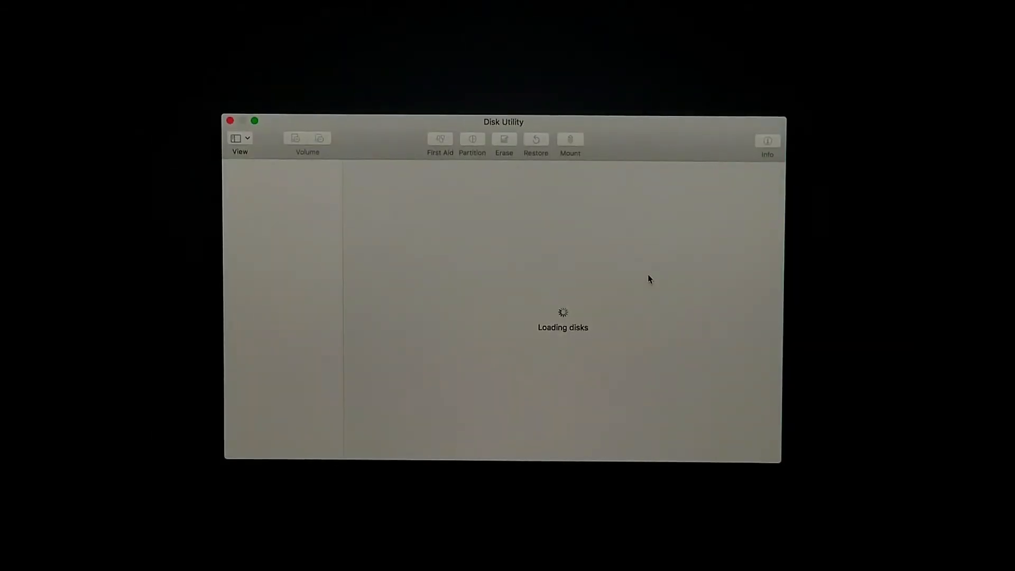
pyautogui.click(273, 229)
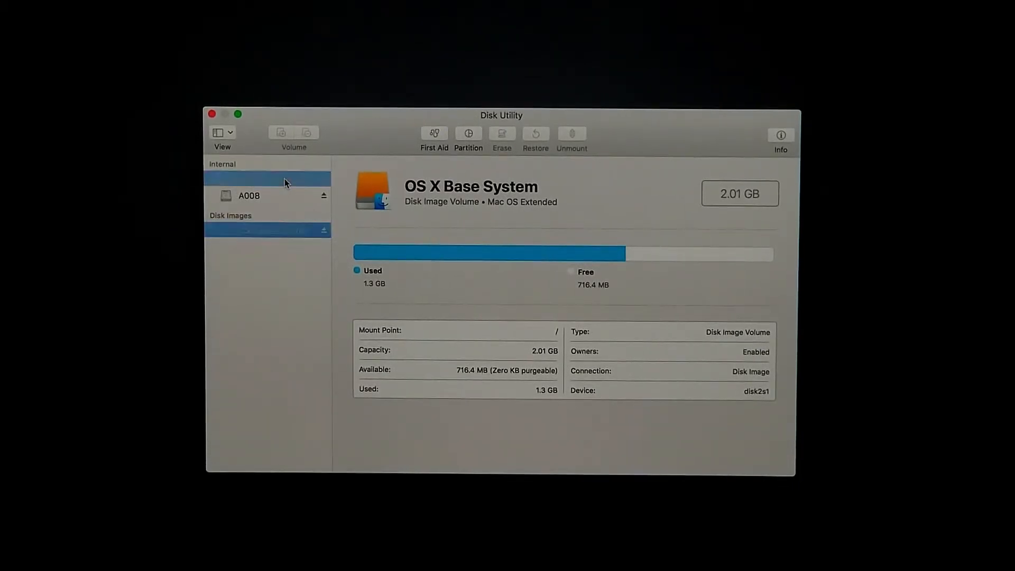
# Erase the Hey Os! Studios drive as APFS under its existing name, then dismiss the report.
pyautogui.click(269, 179)
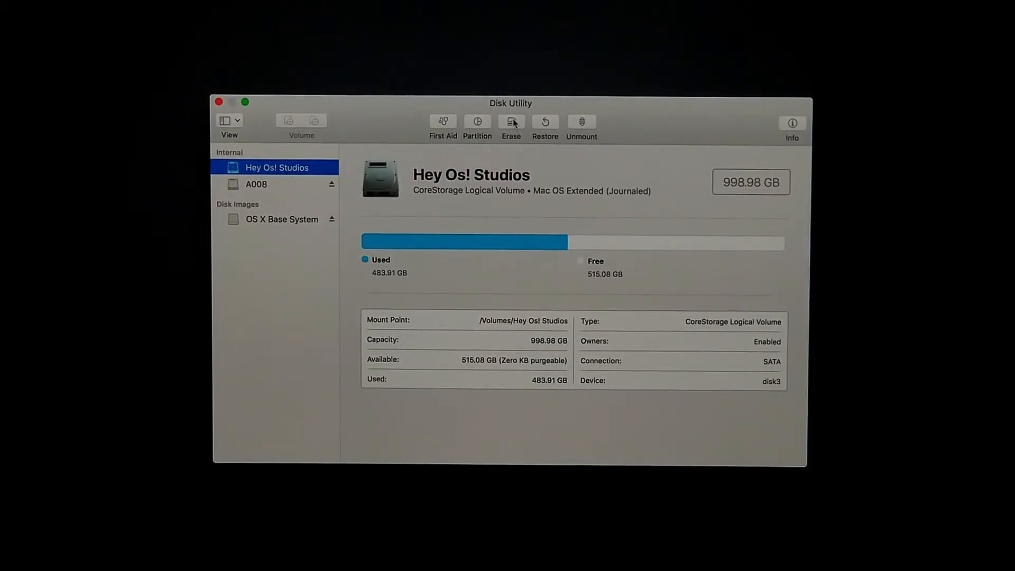
pyautogui.click(511, 121)
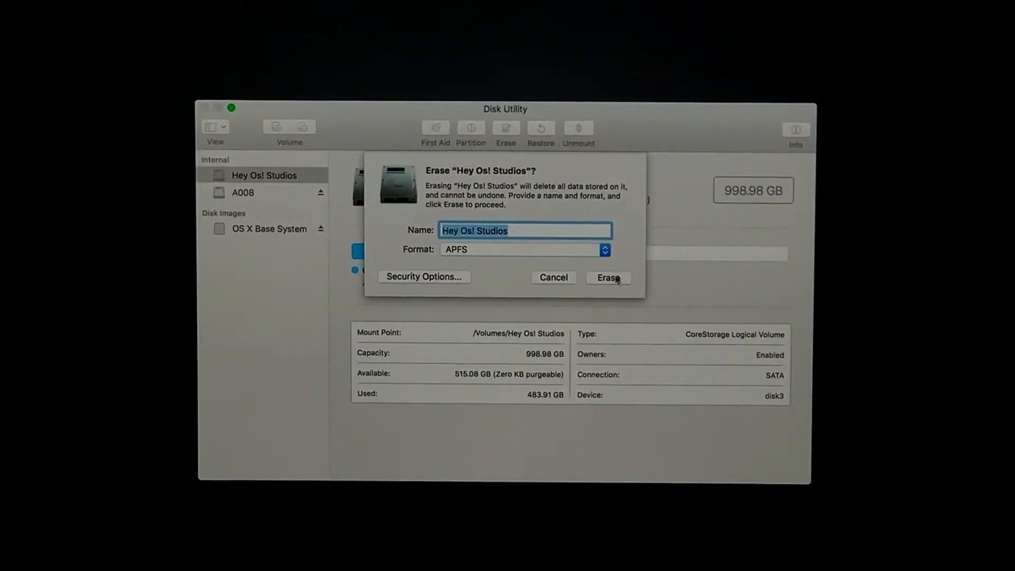
pyautogui.click(608, 277)
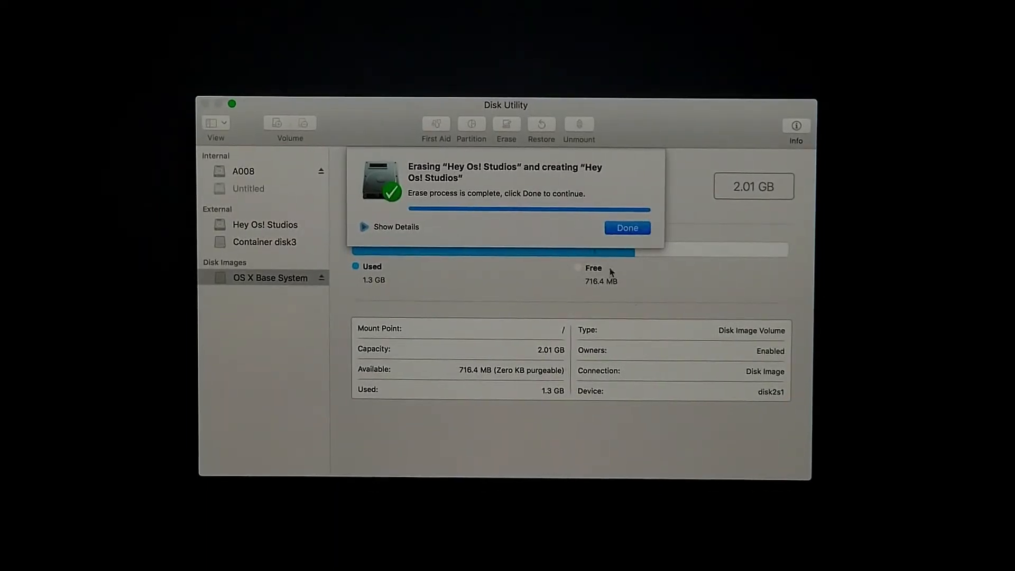
pyautogui.click(627, 227)
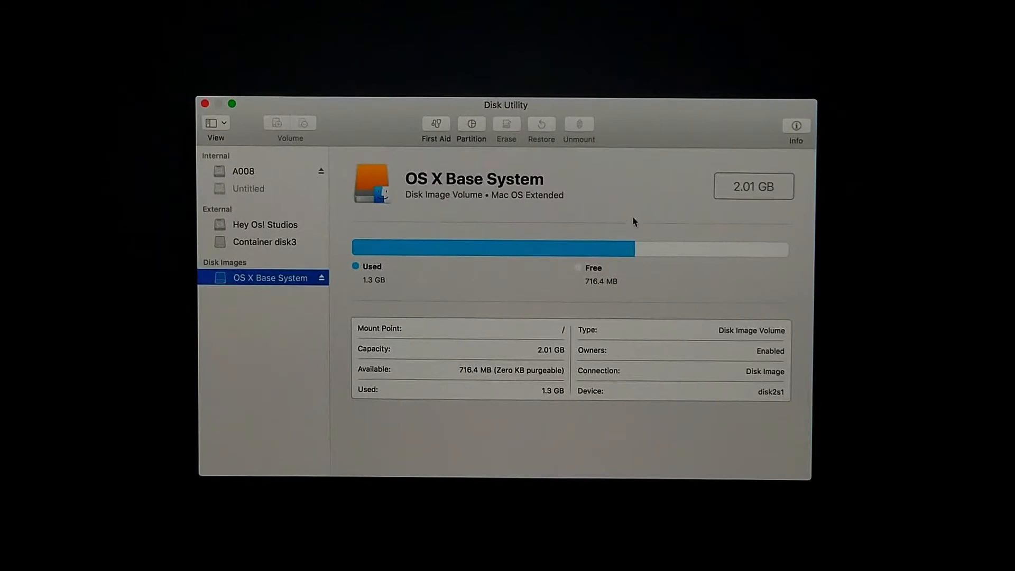
pyautogui.moveTo(709, 191)
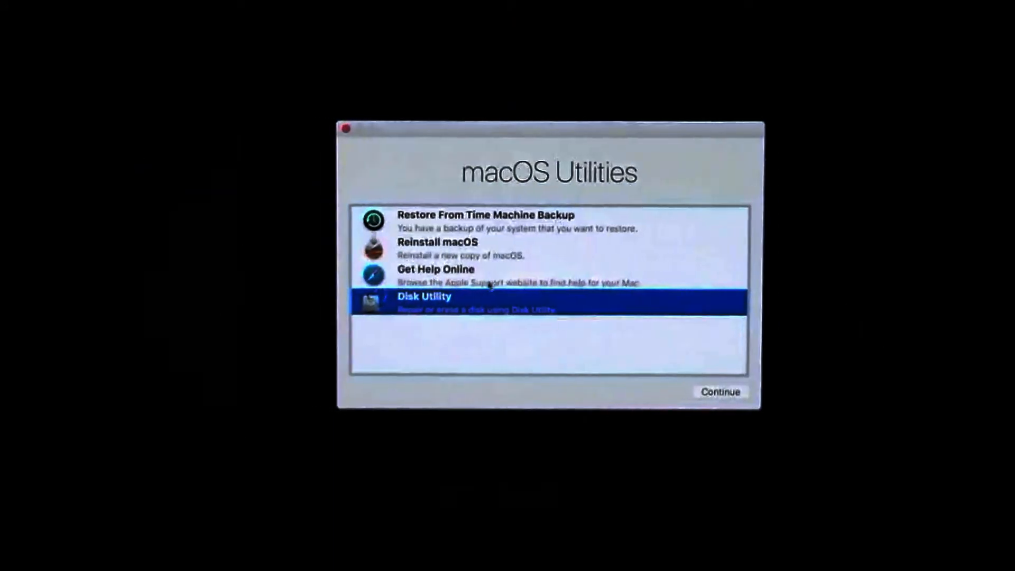
# Choose Reinstall macOS and proceed to the High Sierra installer.
pyautogui.click(453, 248)
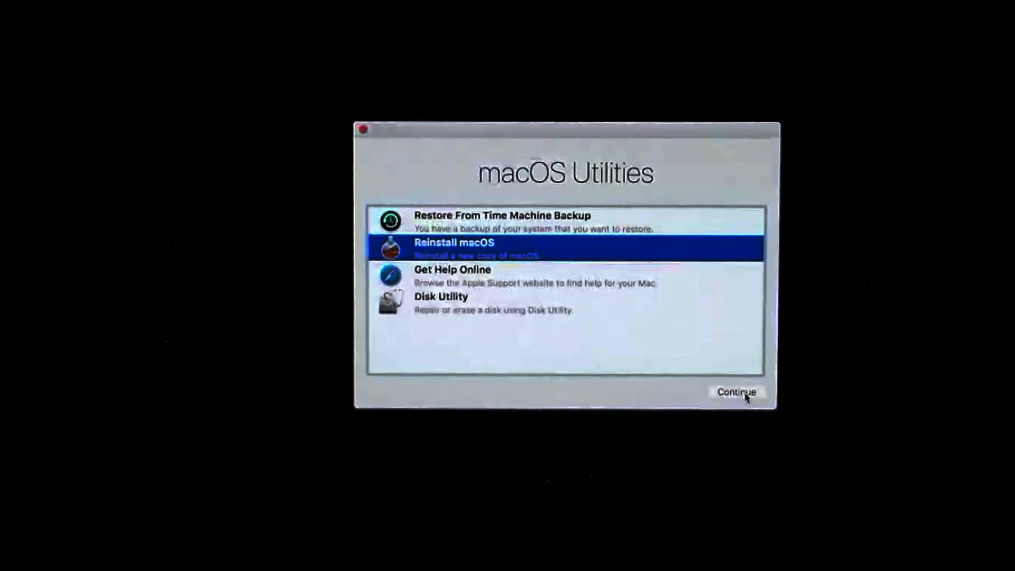
pyautogui.click(736, 393)
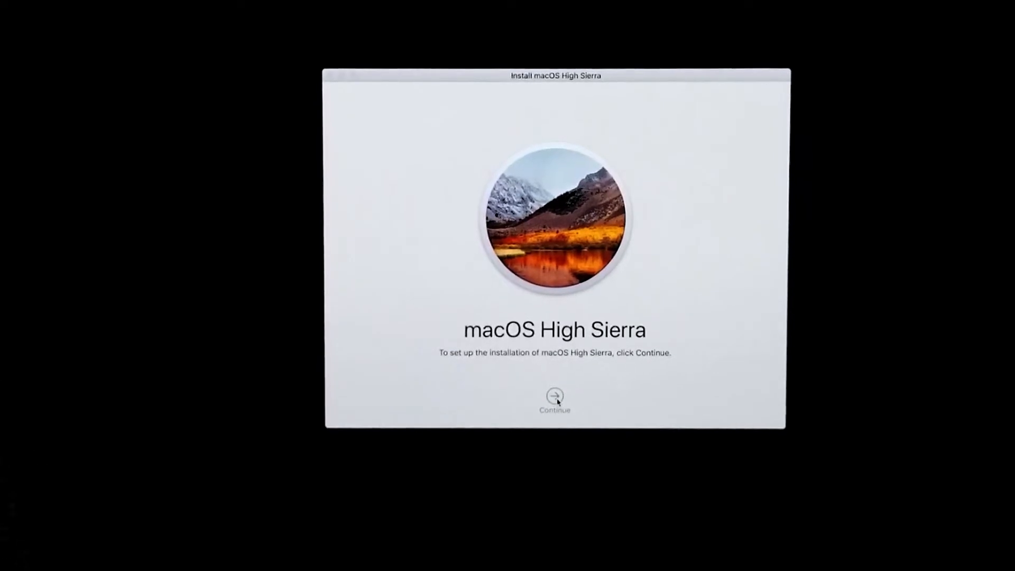
pyautogui.click(555, 397)
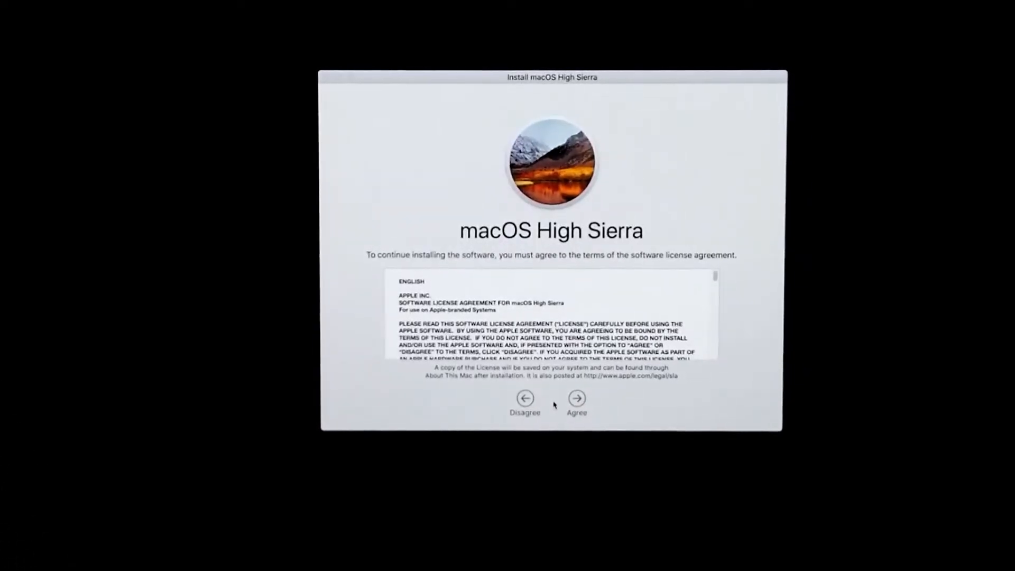
pyautogui.scroll(-3)
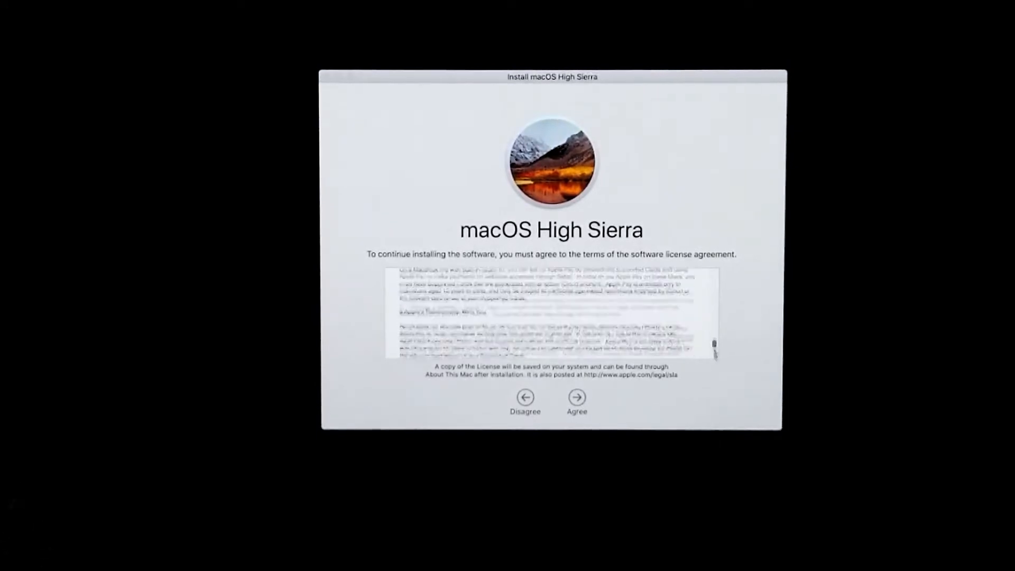
# Agree to the license and install High Sierra onto Hey Os! Studios.
pyautogui.click(576, 397)
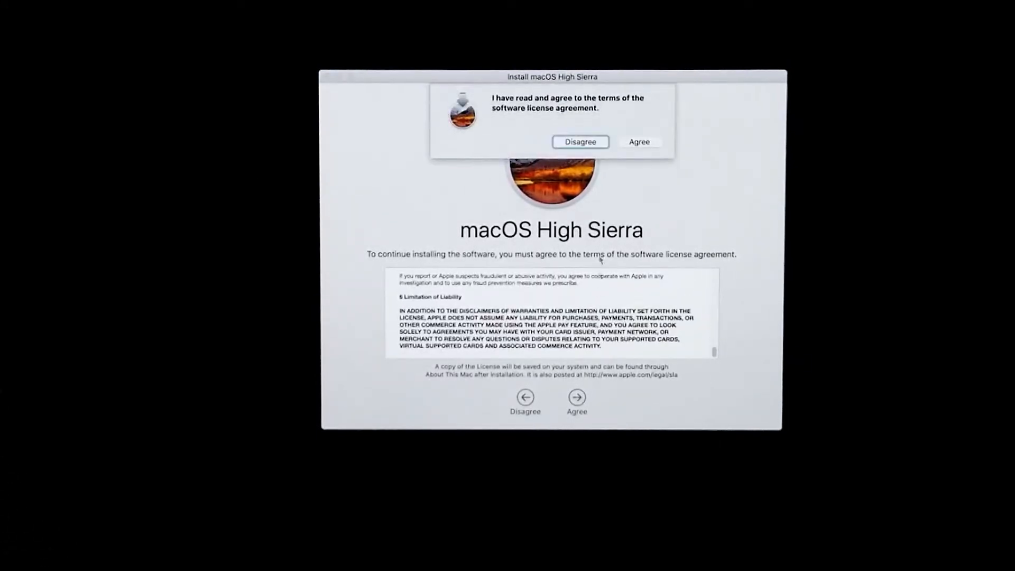
pyautogui.click(640, 142)
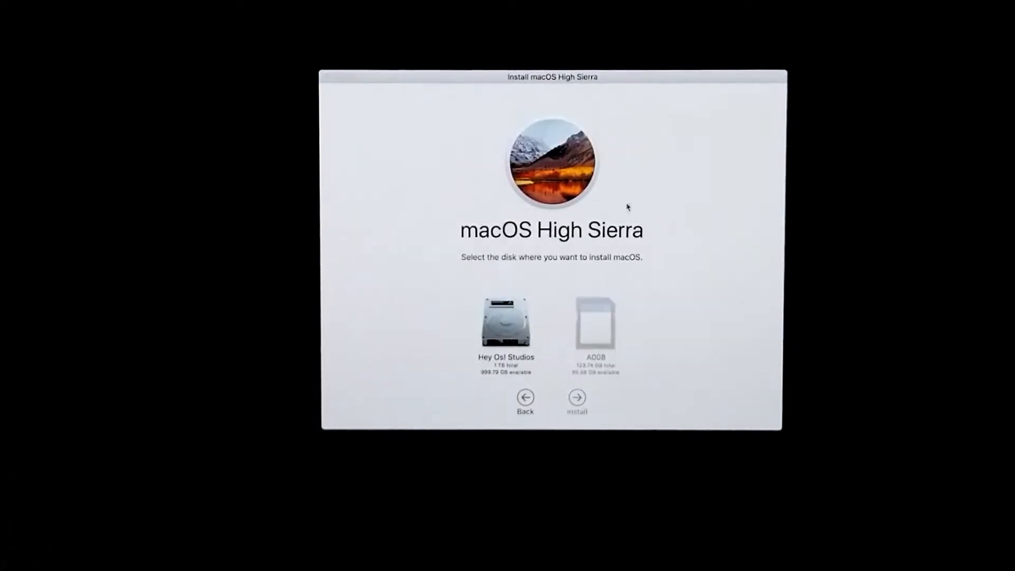
pyautogui.click(505, 332)
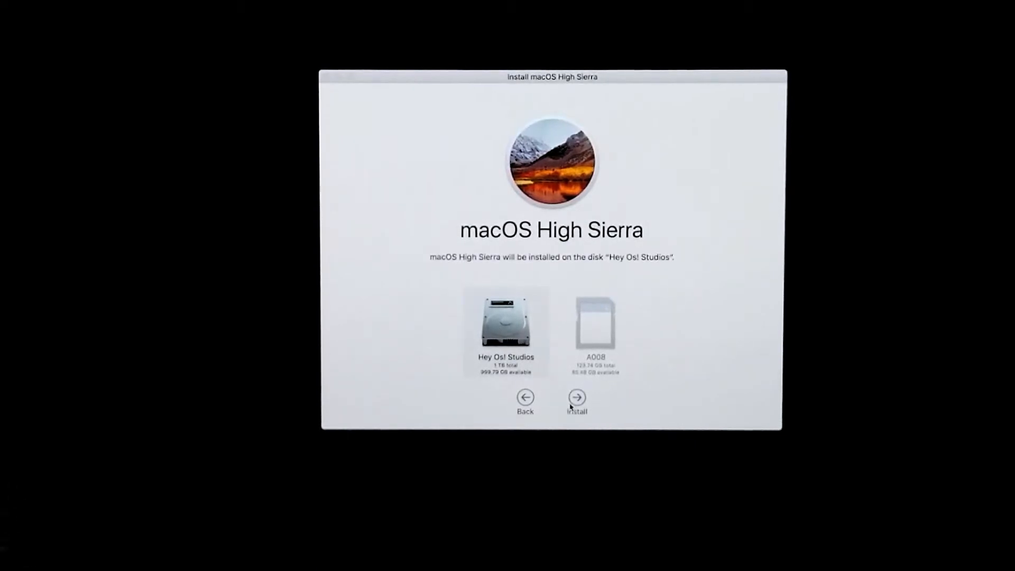
pyautogui.click(577, 397)
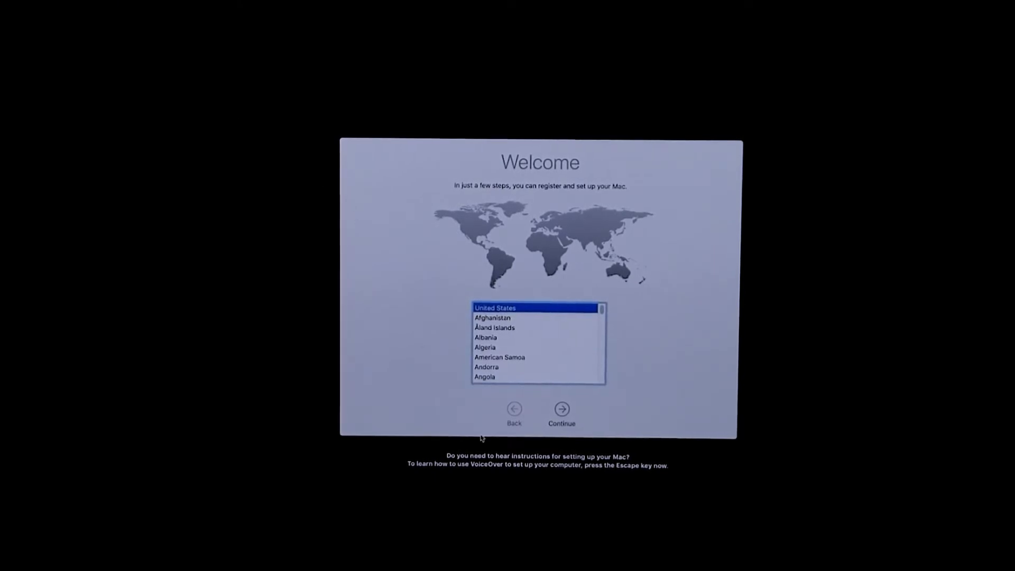
pyautogui.moveTo(566, 414)
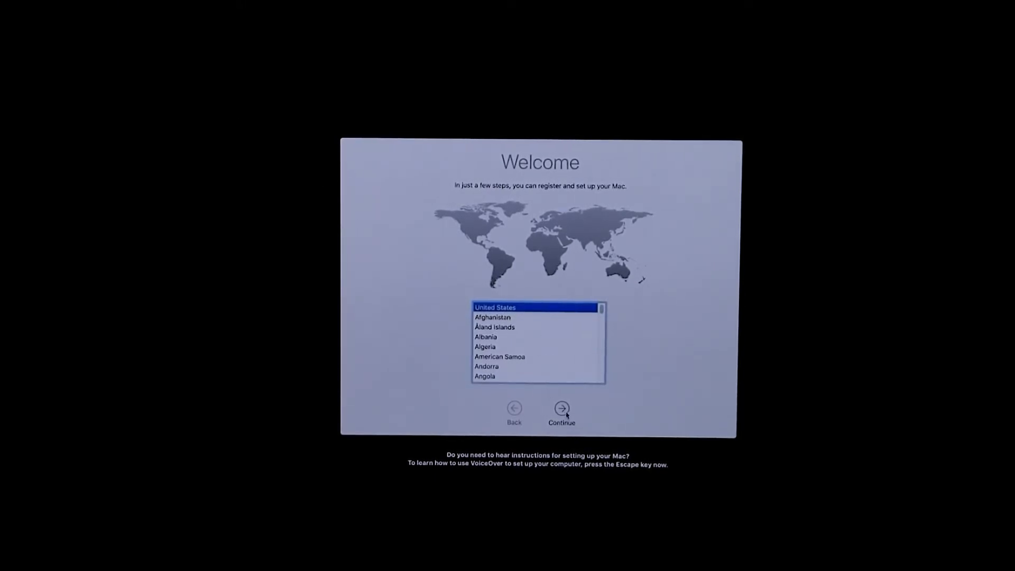
# Accept United States and U.S. keyboard, skip Wi-Fi, and pass the Data & Privacy notice.
pyautogui.click(562, 406)
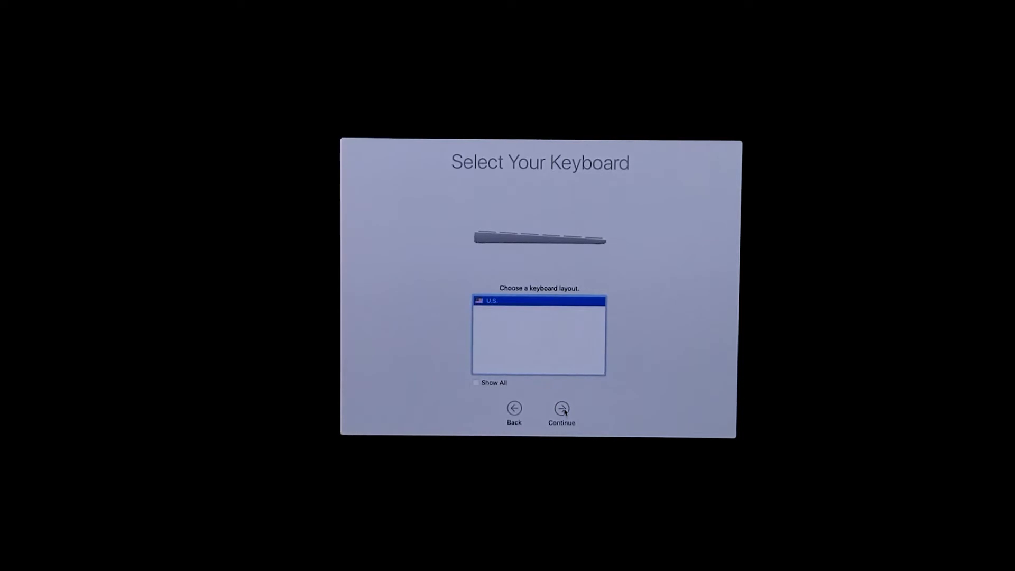
pyautogui.click(561, 407)
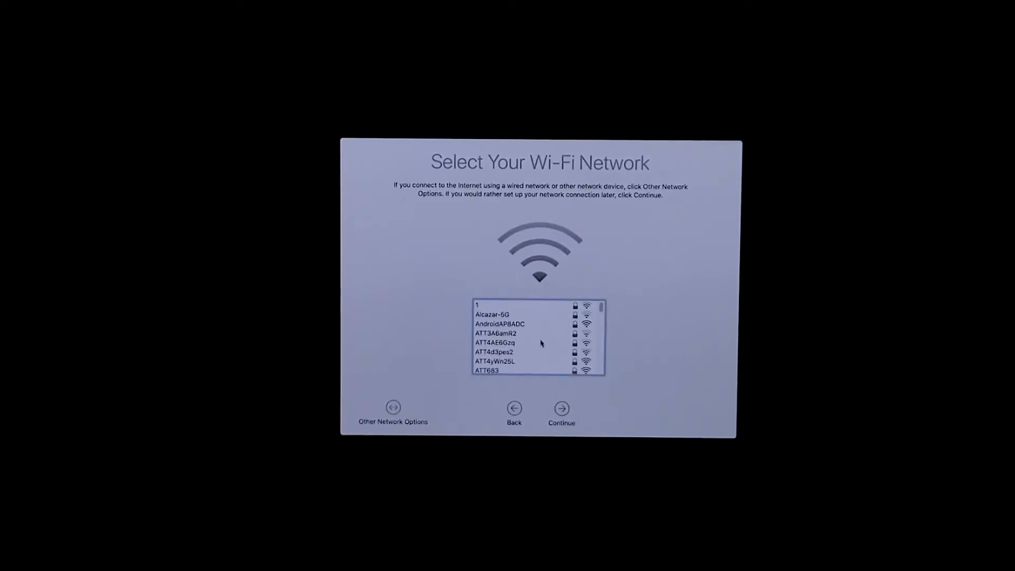
pyautogui.click(561, 409)
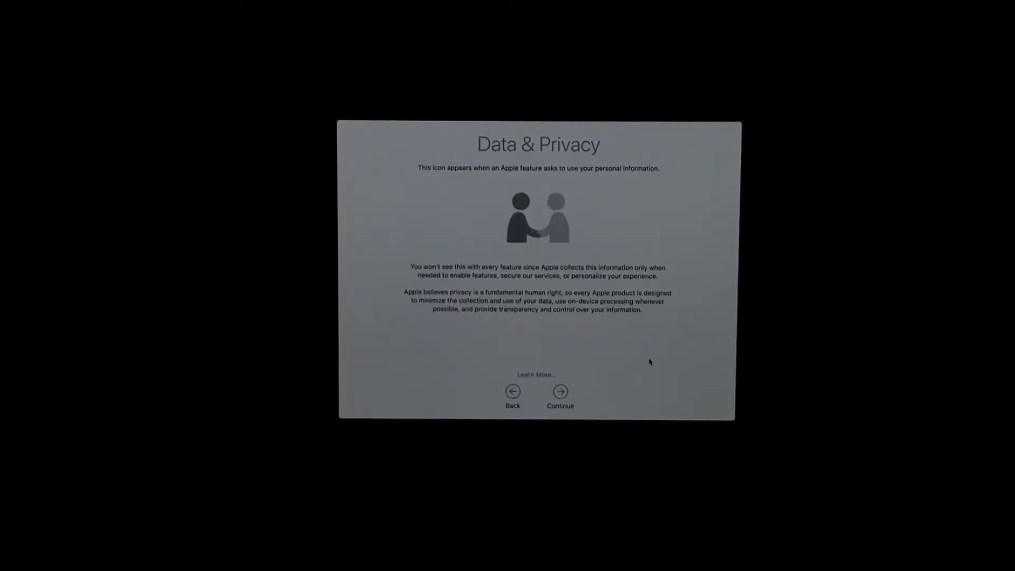
pyautogui.moveTo(582, 397)
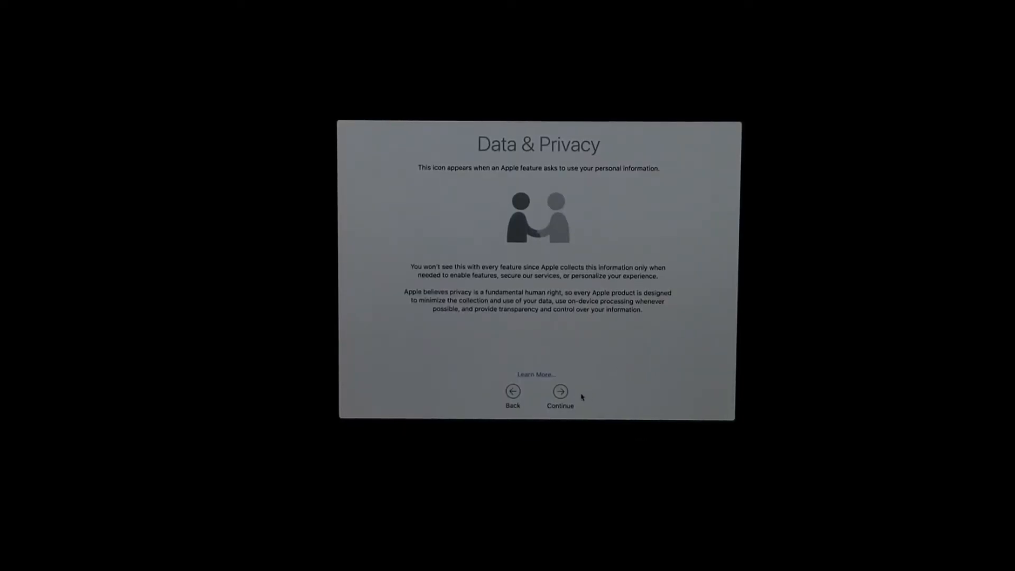
pyautogui.click(560, 391)
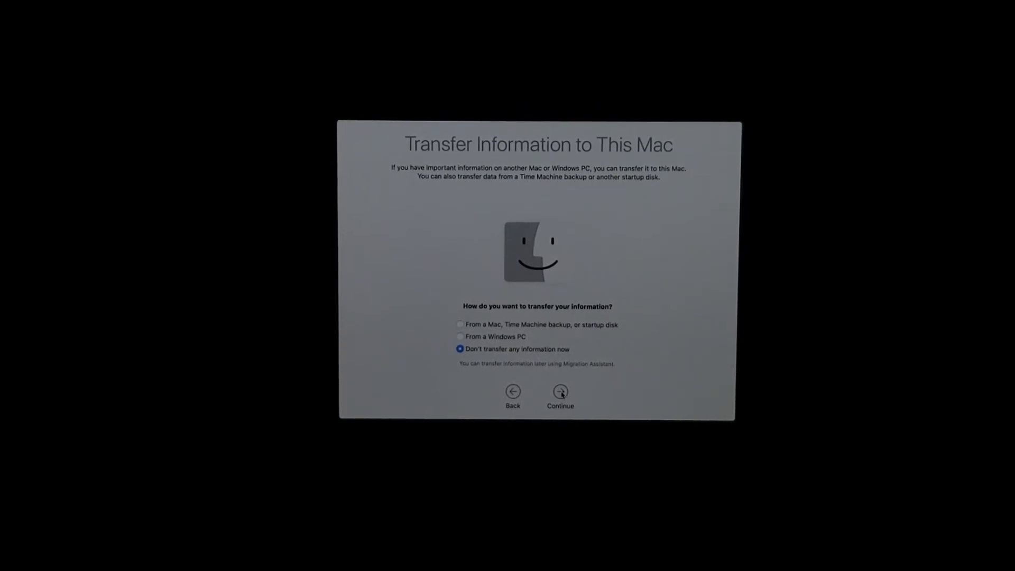
# Skip information transfer and submit the Apple ID sign-in.
pyautogui.click(560, 392)
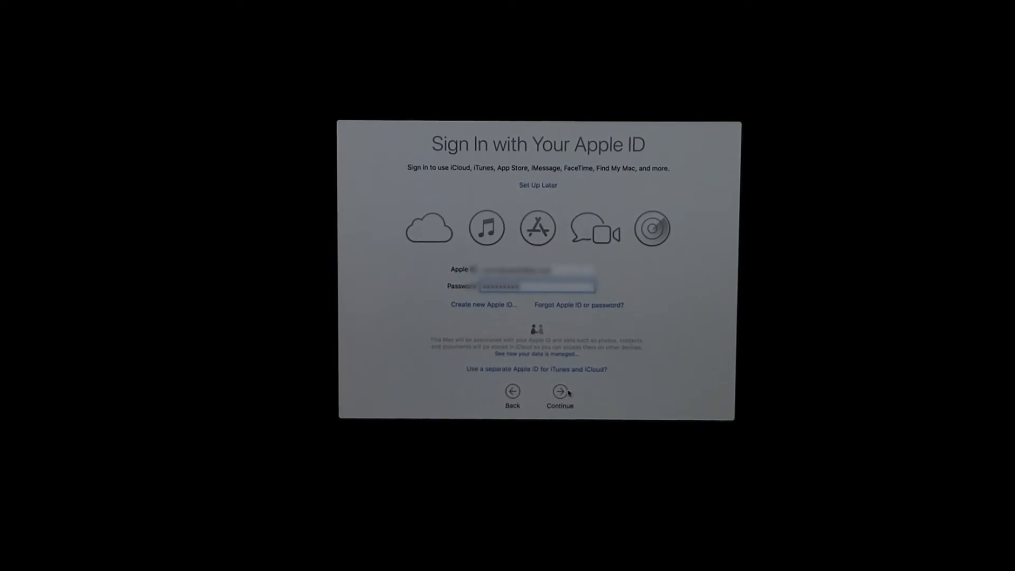
pyautogui.click(560, 391)
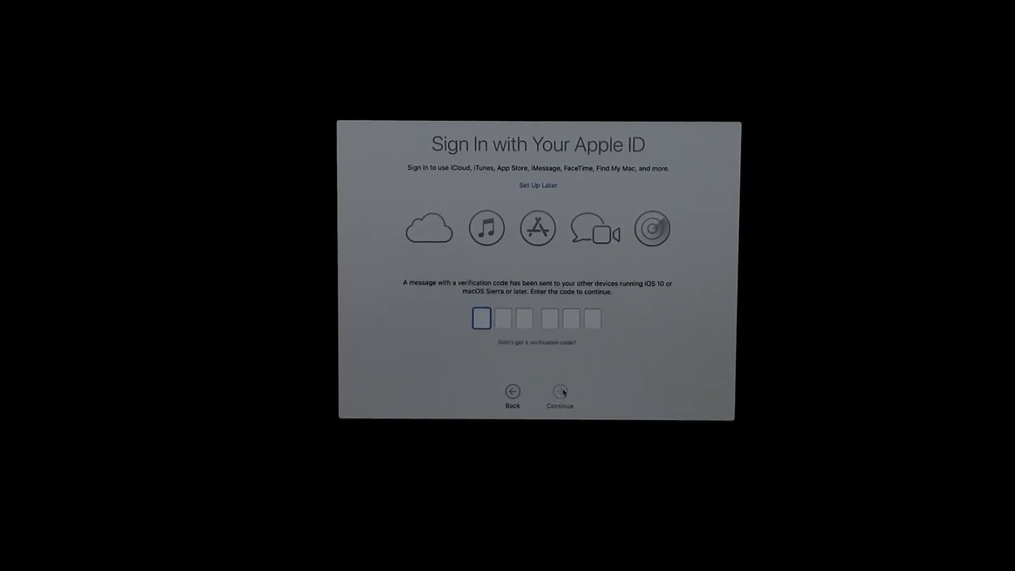
pyautogui.click(535, 342)
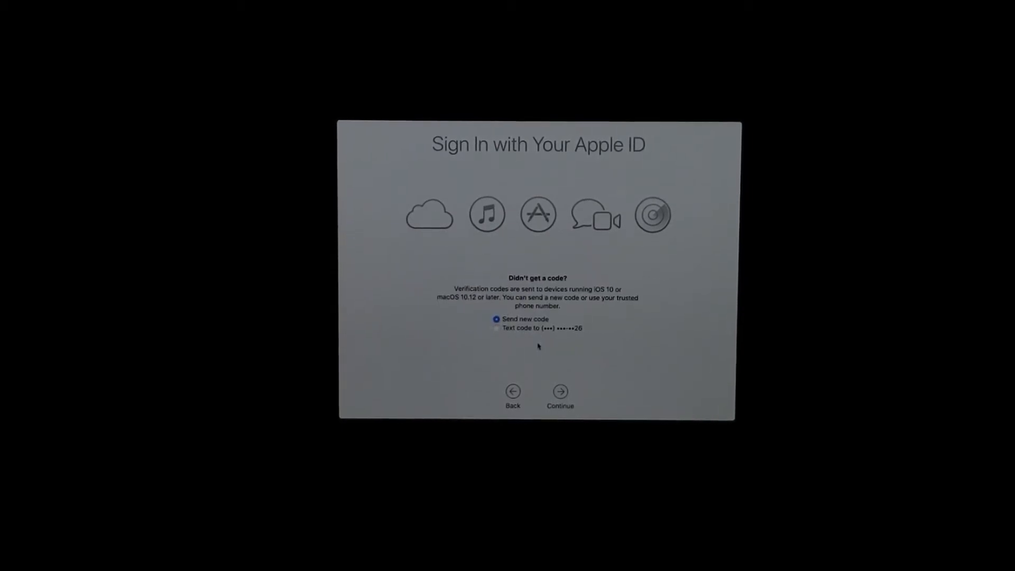
# Verify the Apple ID with a texted code and agree to the license terms.
pyautogui.click(496, 328)
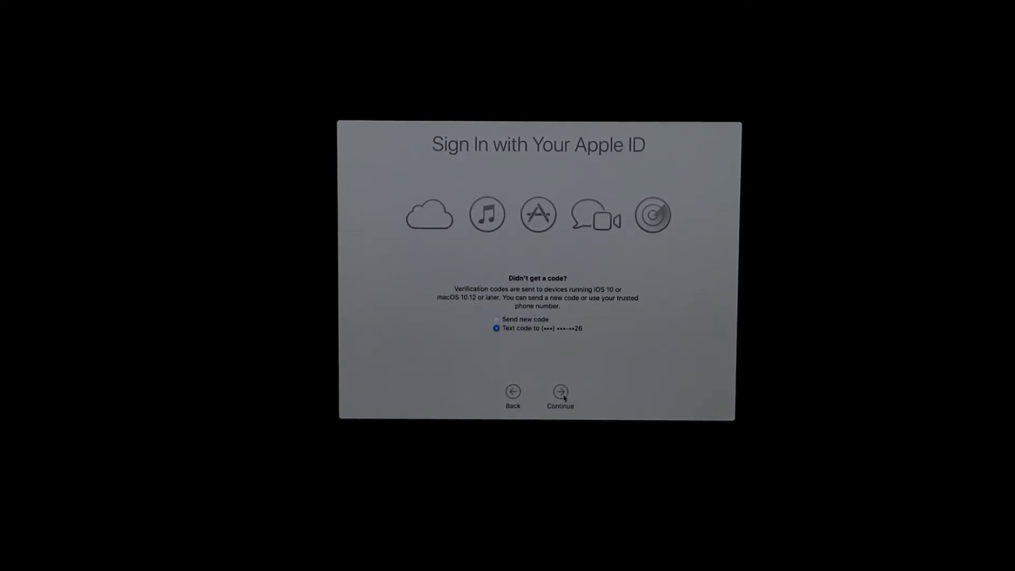
pyautogui.click(560, 391)
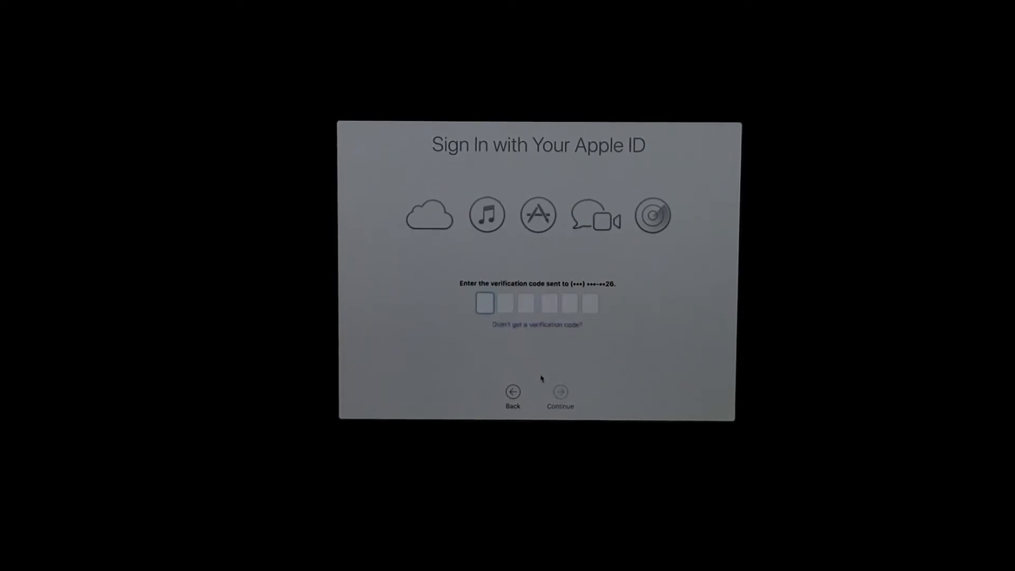
pyautogui.write('125')
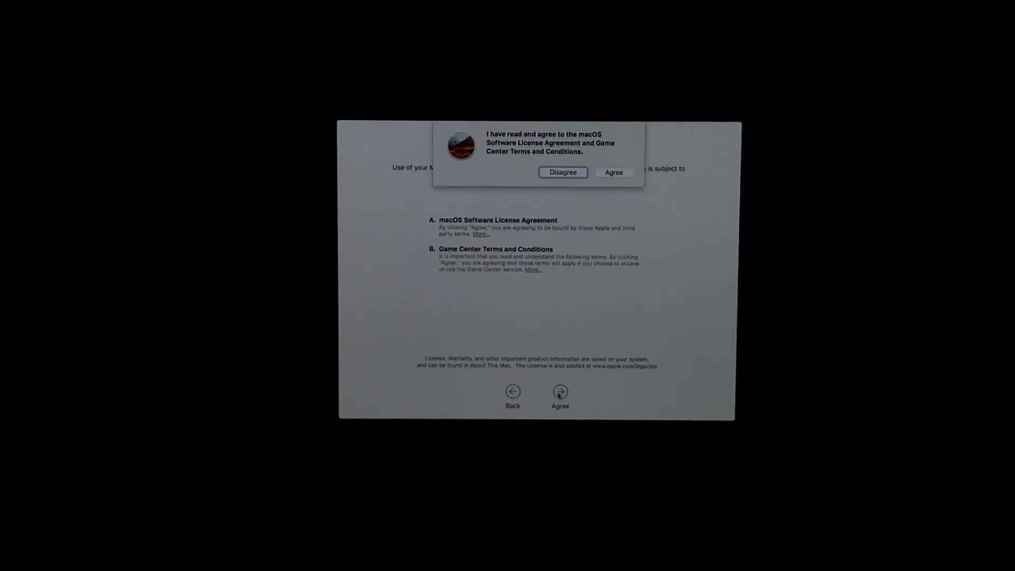
pyautogui.click(614, 173)
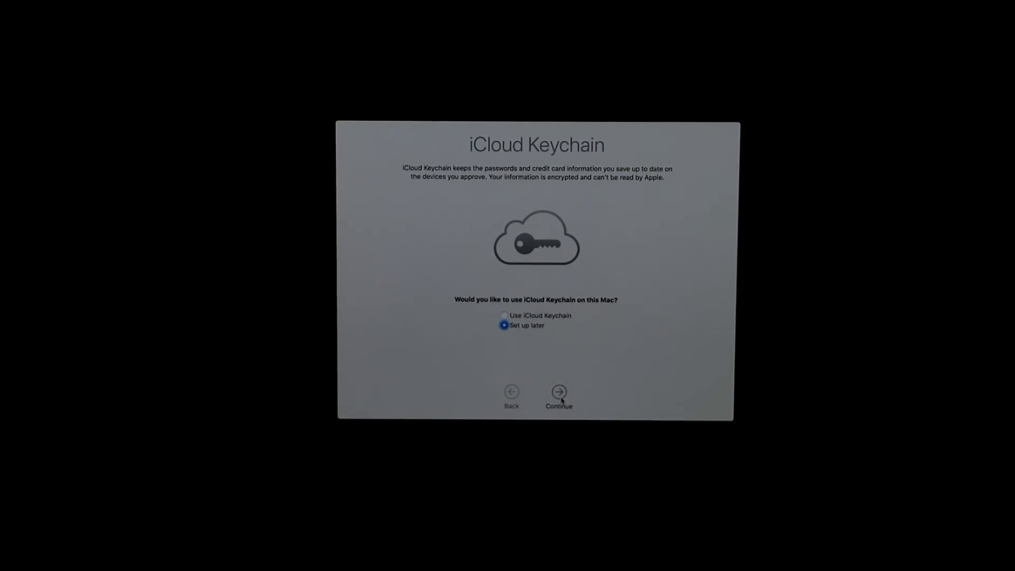
pyautogui.moveTo(478, 204)
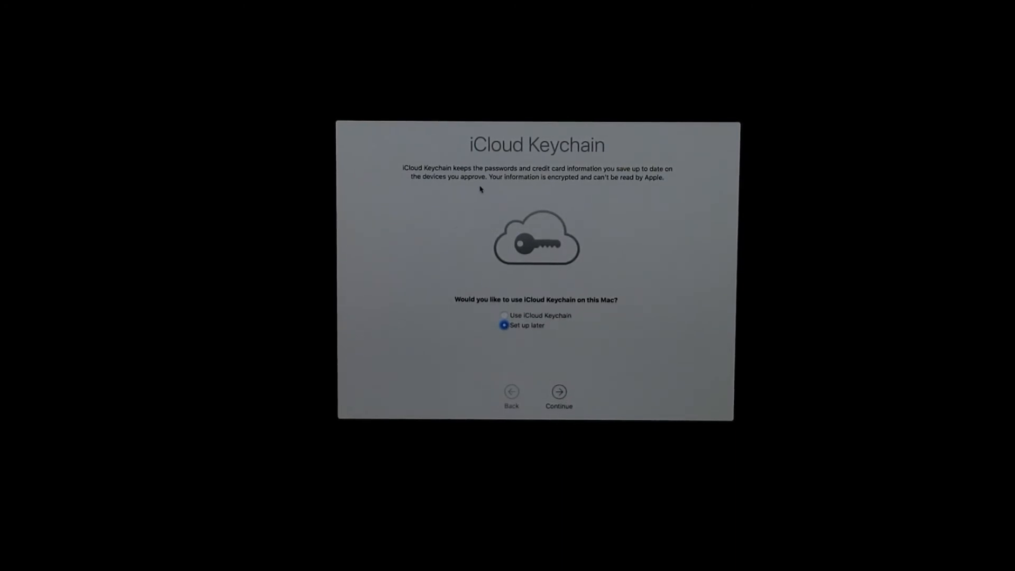
# Set up iCloud Keychain later, accept Express Set Up, and keep iCloud Drive file storage ticked.
pyautogui.click(558, 392)
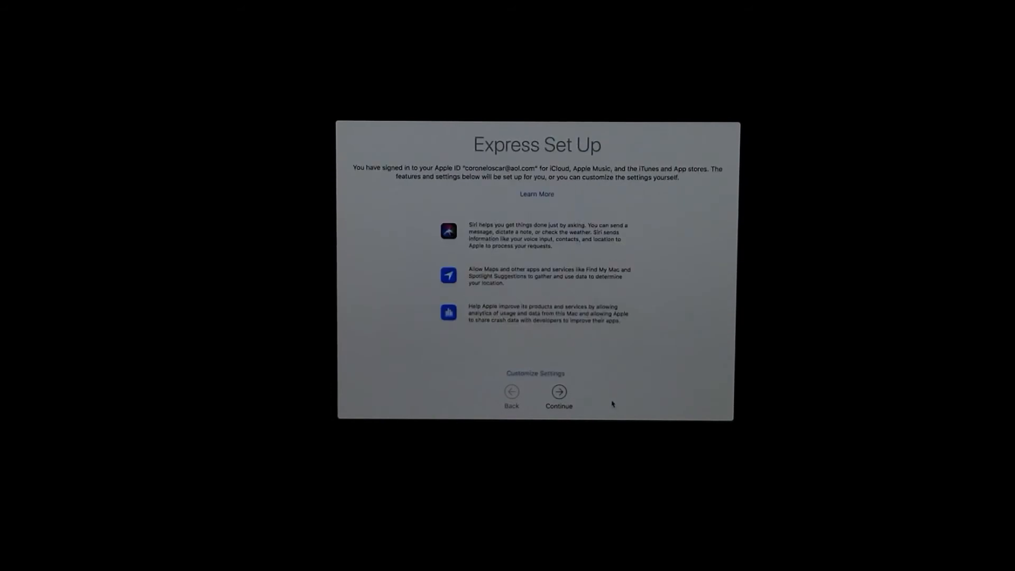
pyautogui.moveTo(609, 402)
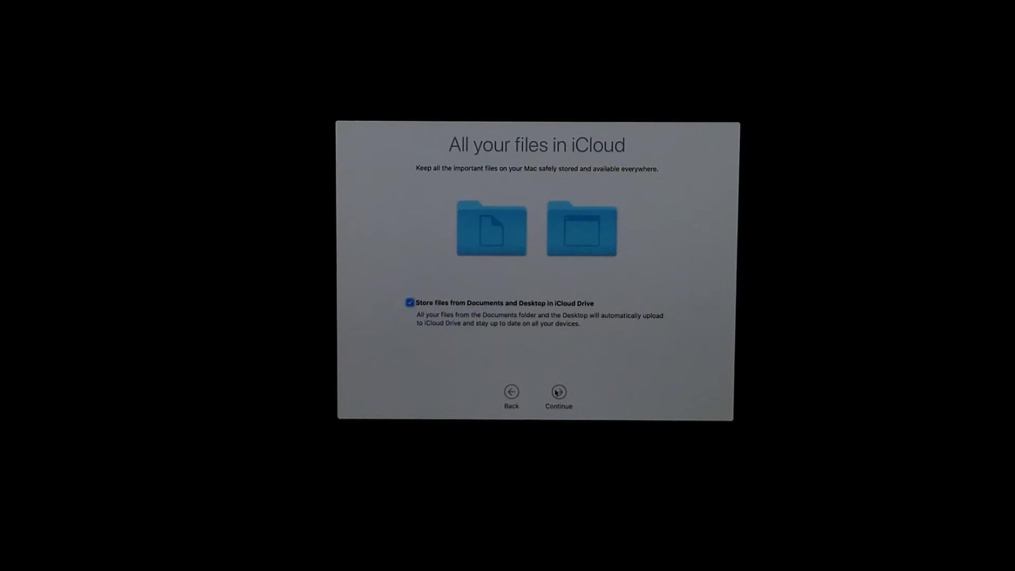
pyautogui.click(559, 391)
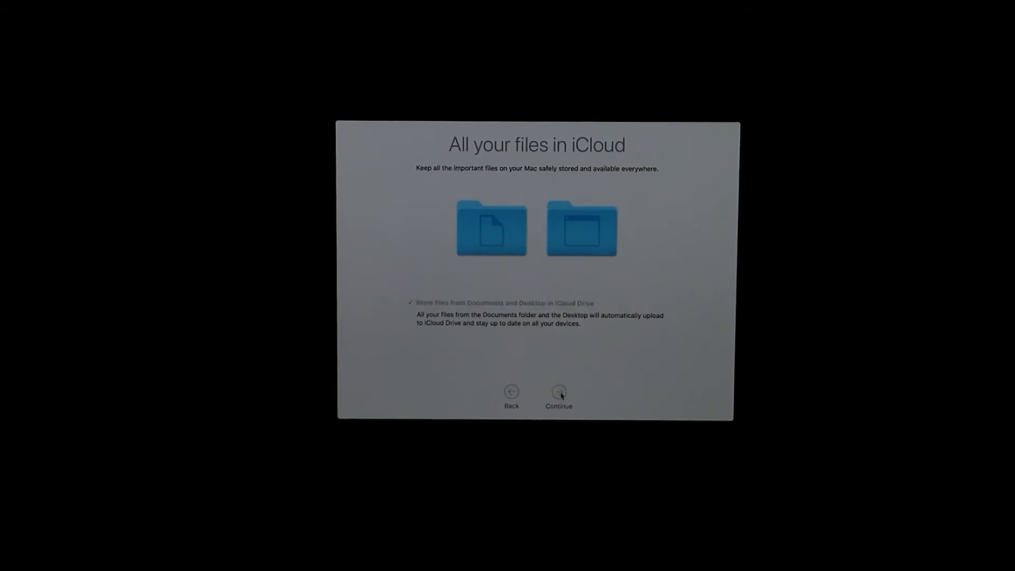
pyautogui.click(559, 392)
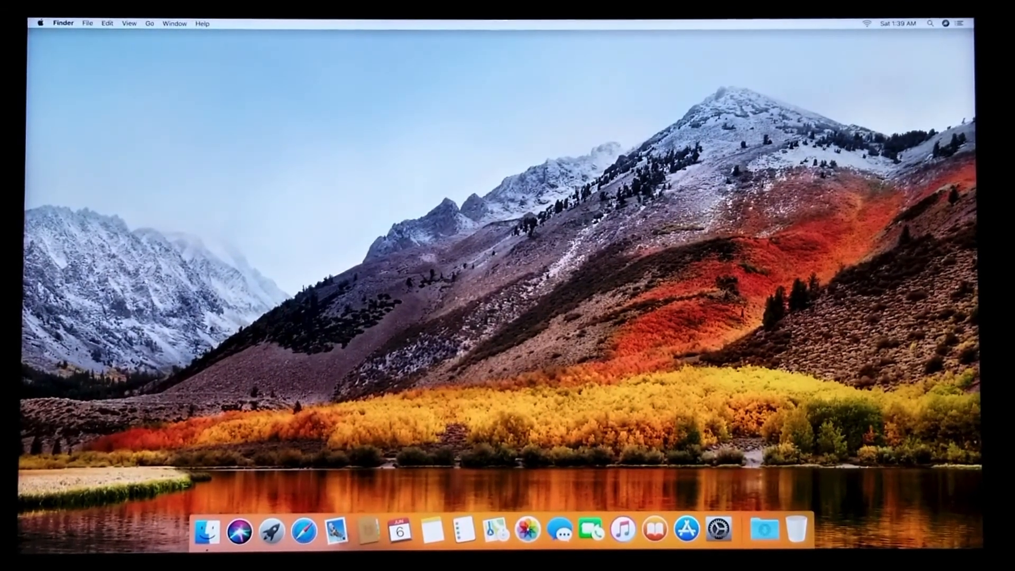
pyautogui.moveTo(431, 533)
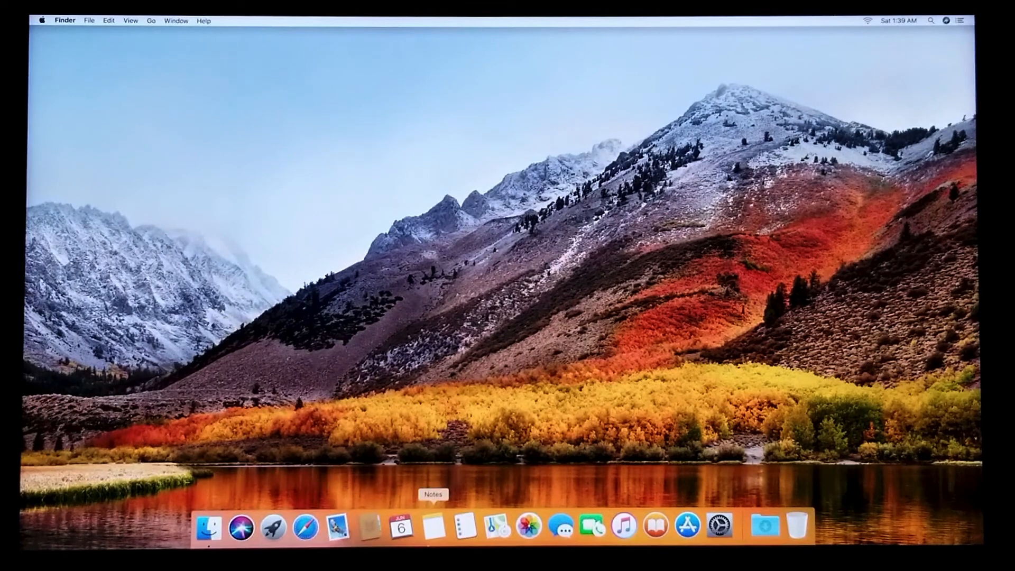
pyautogui.moveTo(211, 537)
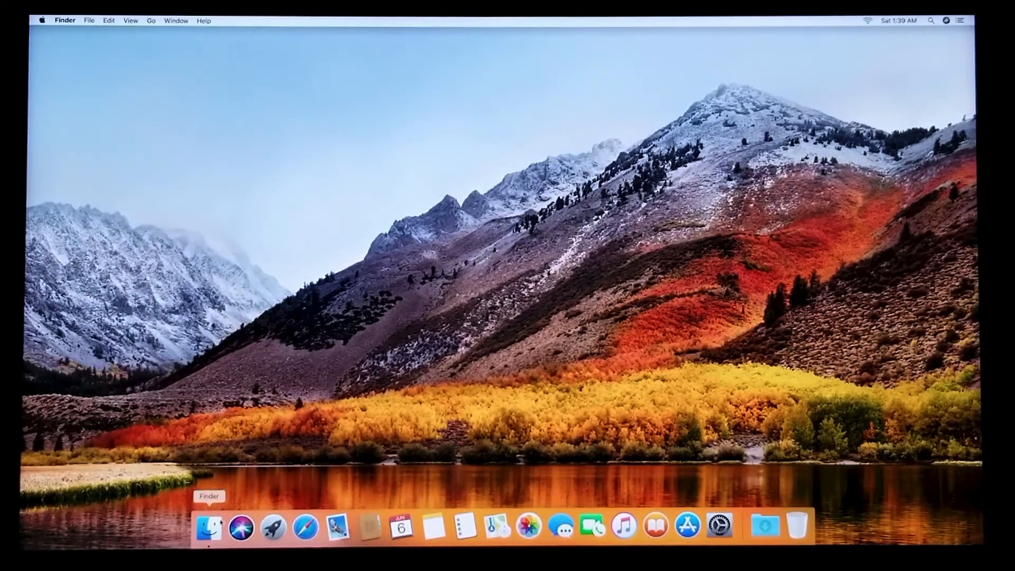
pyautogui.moveTo(271, 531)
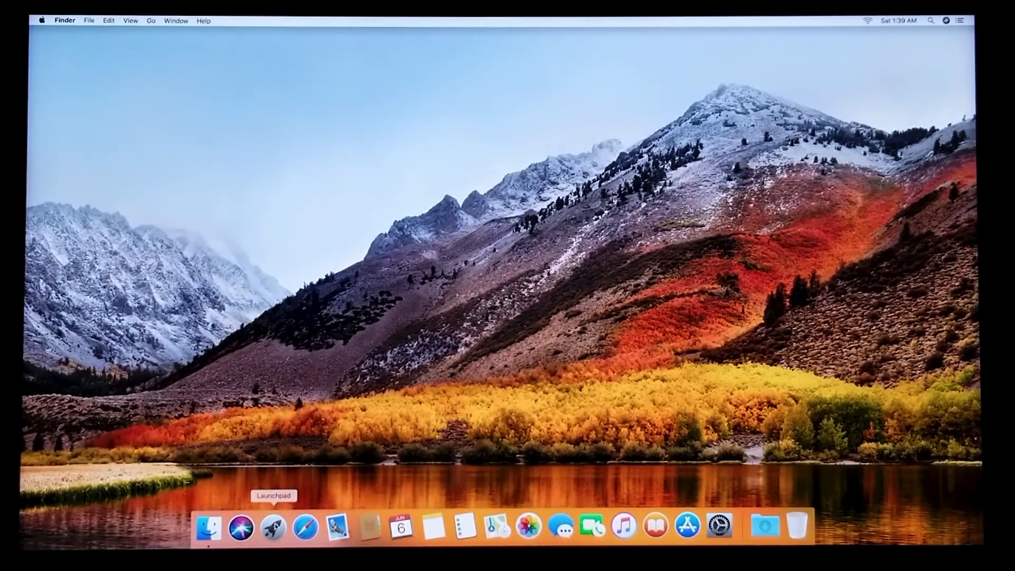
# Open a new Finder window from the Dock, showing Recents.
pyautogui.click(274, 533)
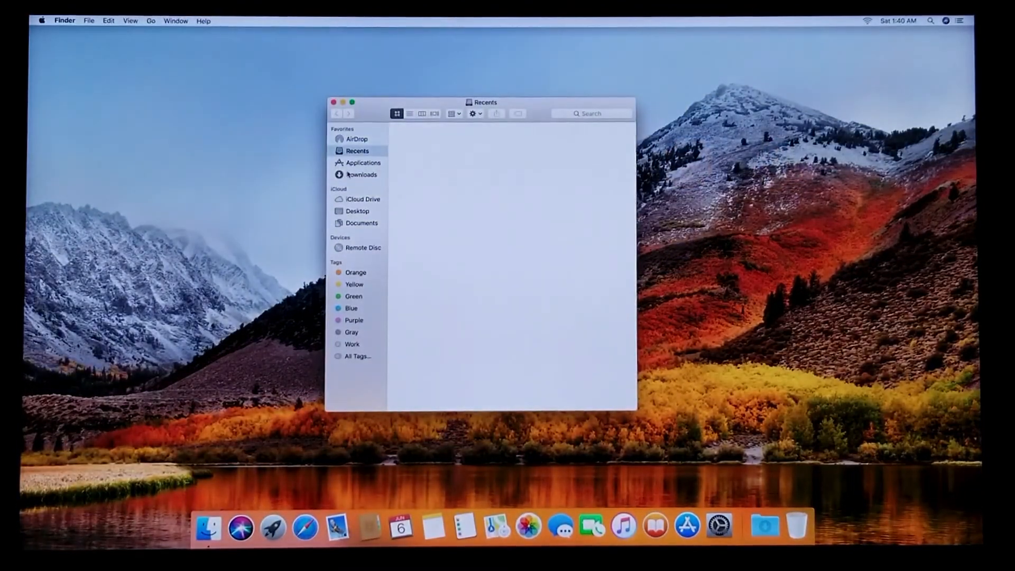
# Visit Applications, Downloads, Documents, iCloud Drive, Remote Disc and AirDrop, ending on Desktop.
pyautogui.click(363, 162)
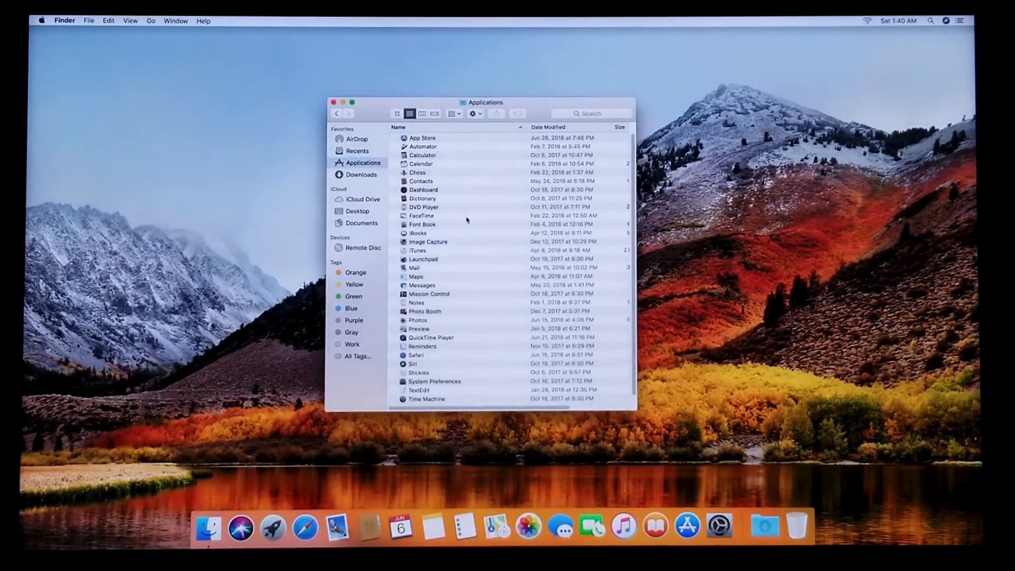
pyautogui.scroll(-3)
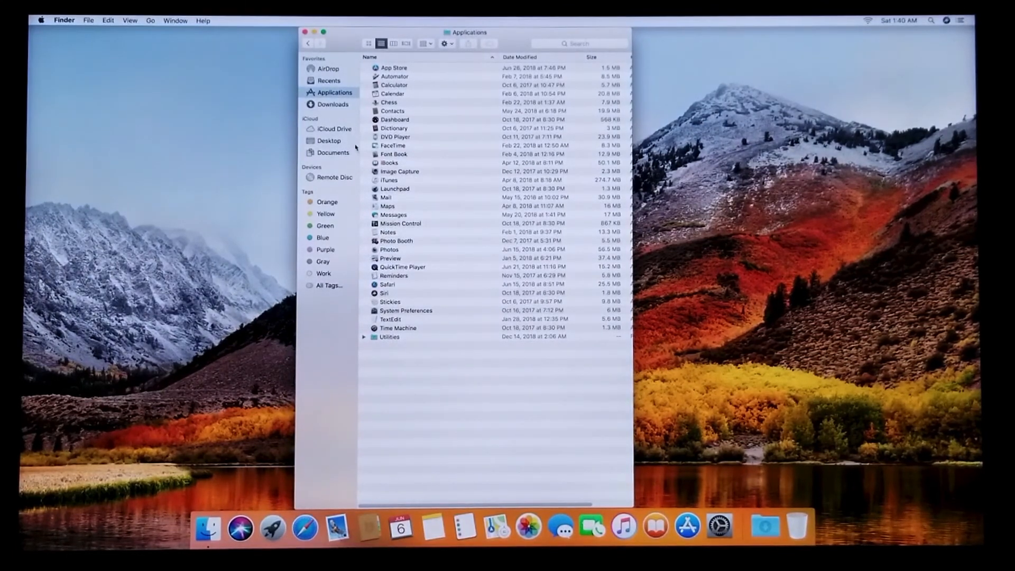
pyautogui.click(332, 105)
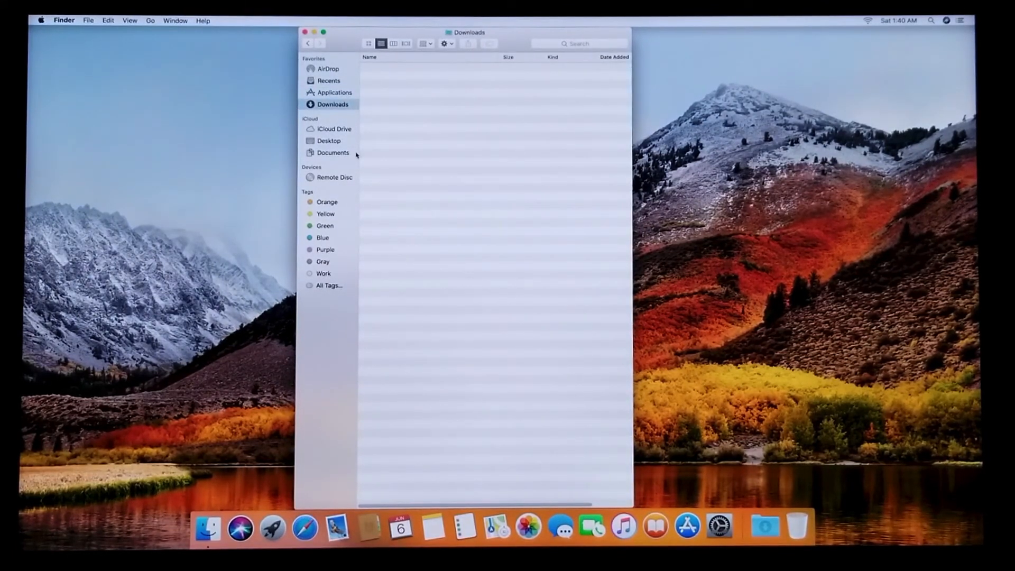
pyautogui.click(333, 152)
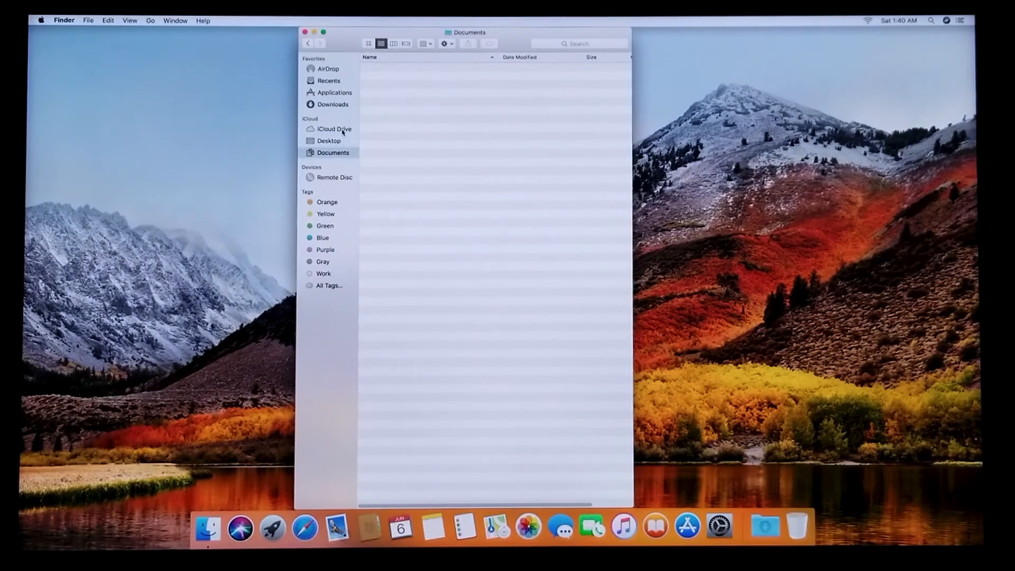
pyautogui.click(334, 128)
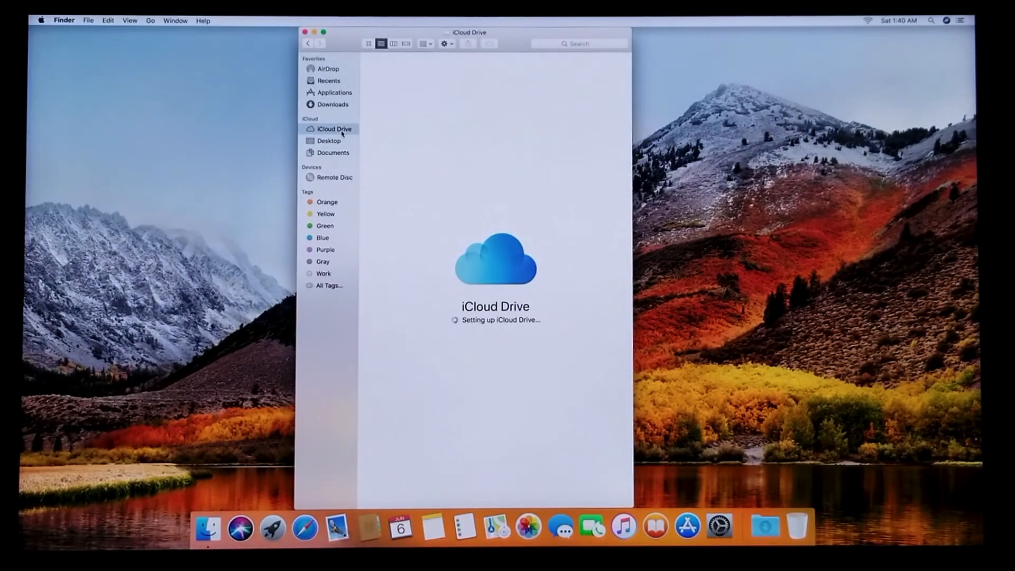
pyautogui.click(336, 177)
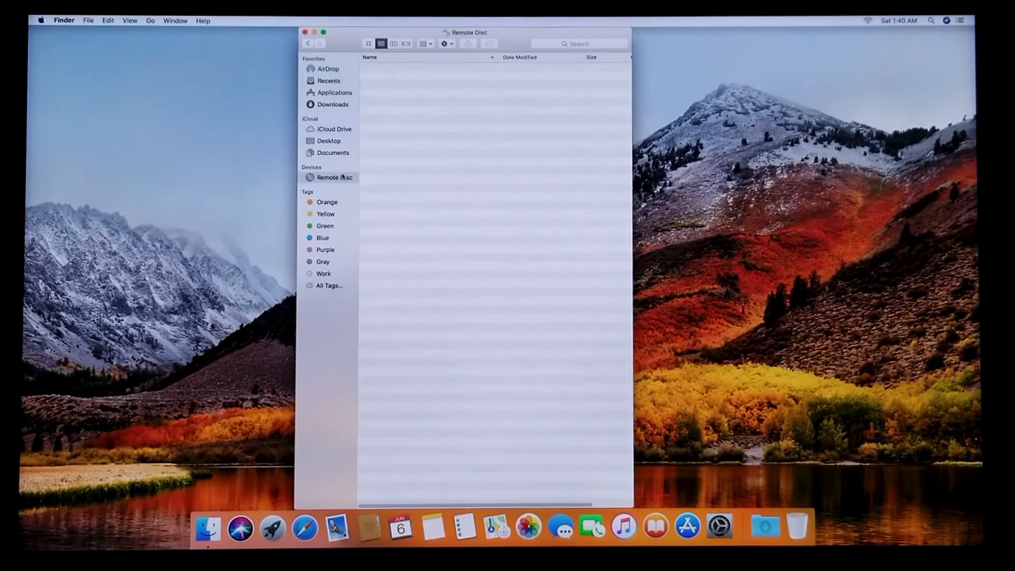
pyautogui.click(328, 69)
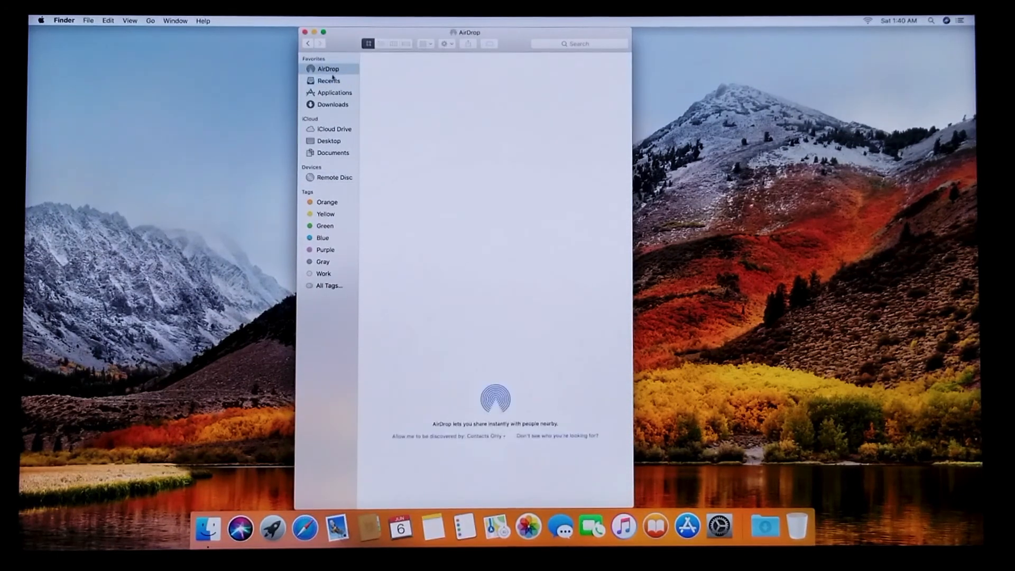
pyautogui.click(333, 153)
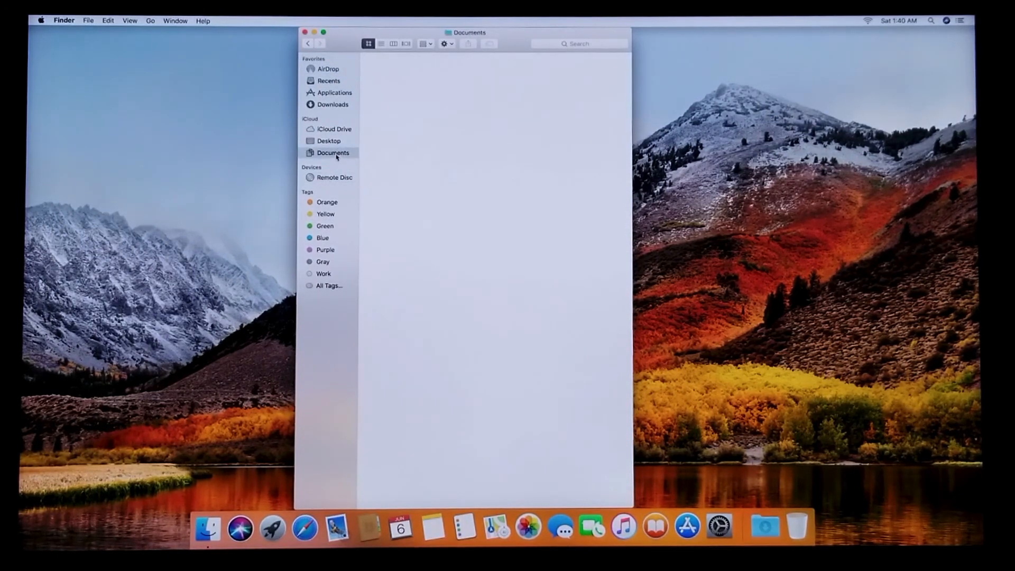
pyautogui.click(333, 129)
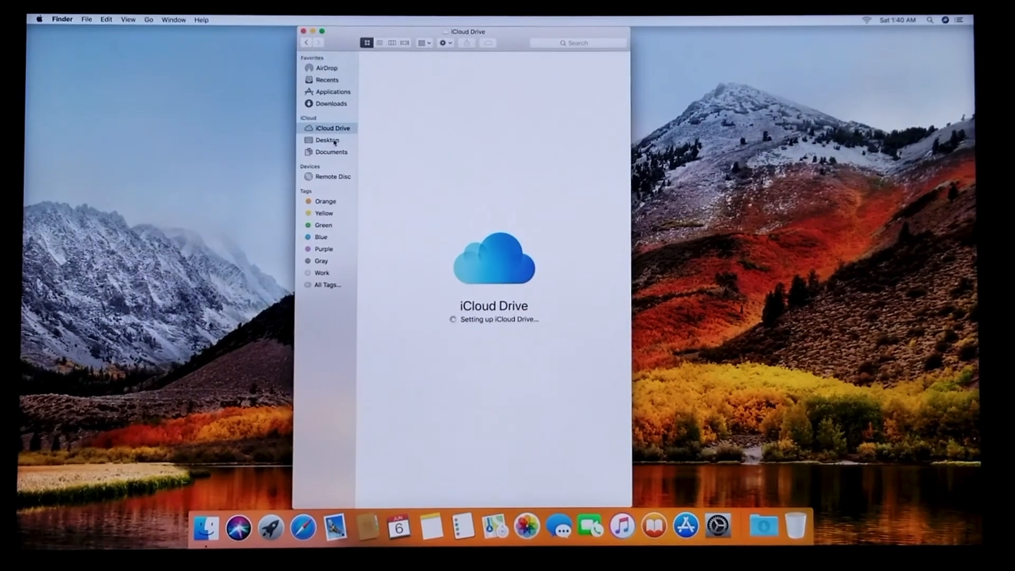
pyautogui.click(327, 140)
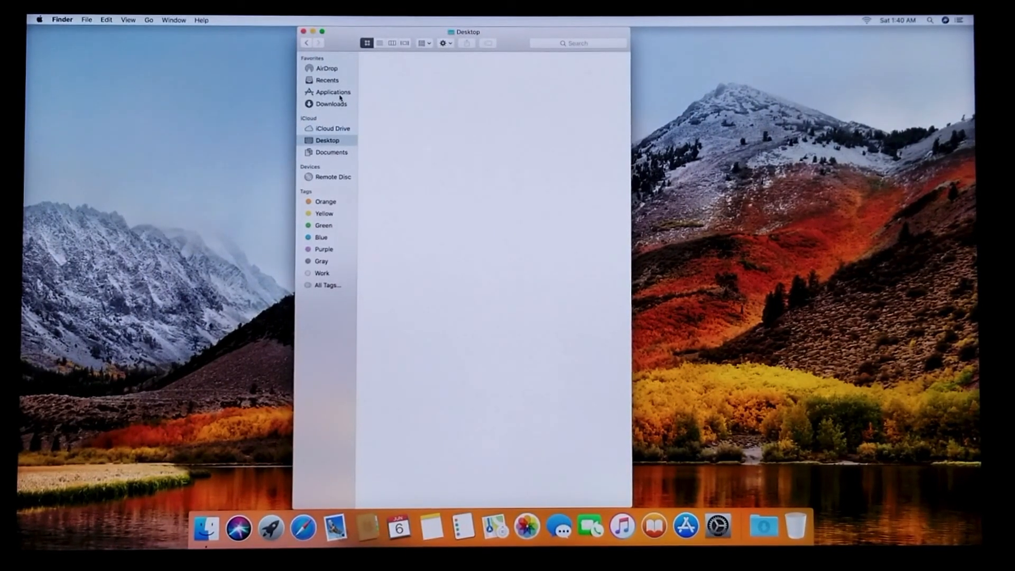